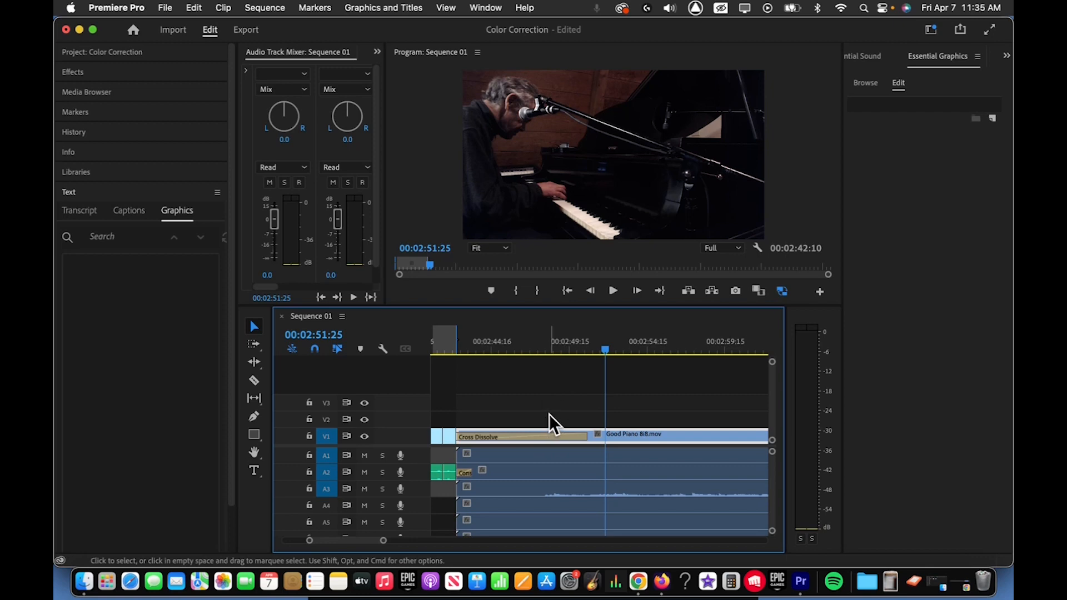
pyautogui.moveTo(433, 487)
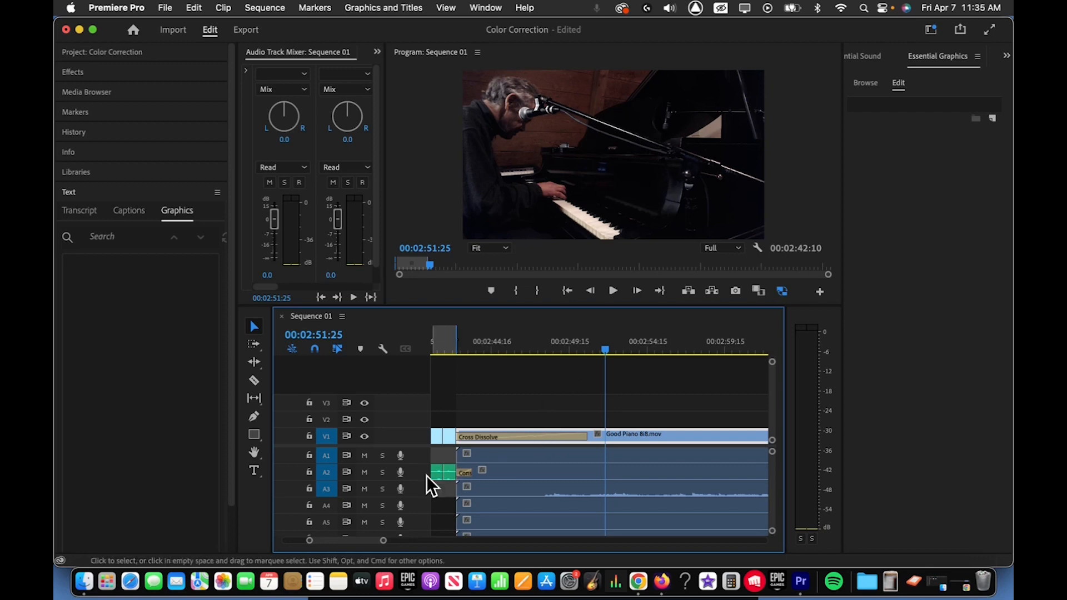
pyautogui.moveTo(339, 428)
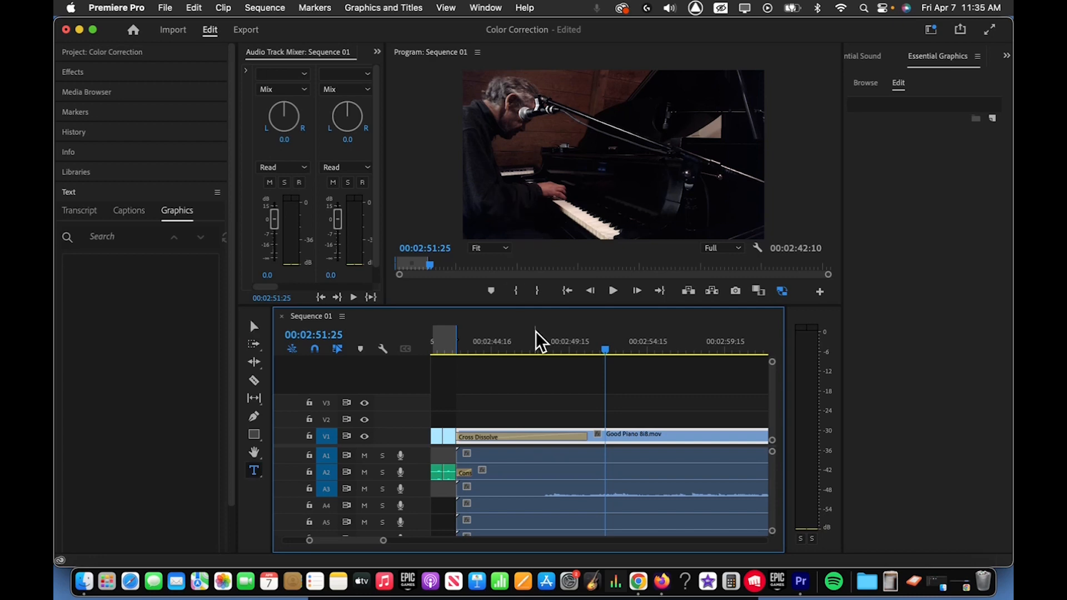
# Step: Move the playhead to 00:02:51:00 in the piano clip
pyautogui.click(562, 349)
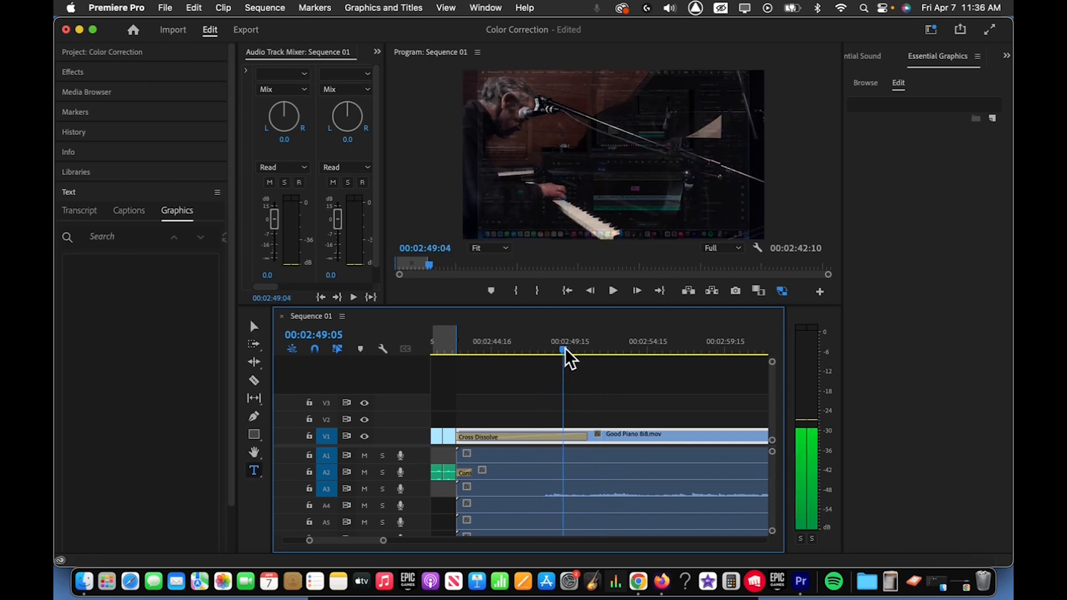
pyautogui.moveTo(564, 350); pyautogui.dragTo(512, 350)
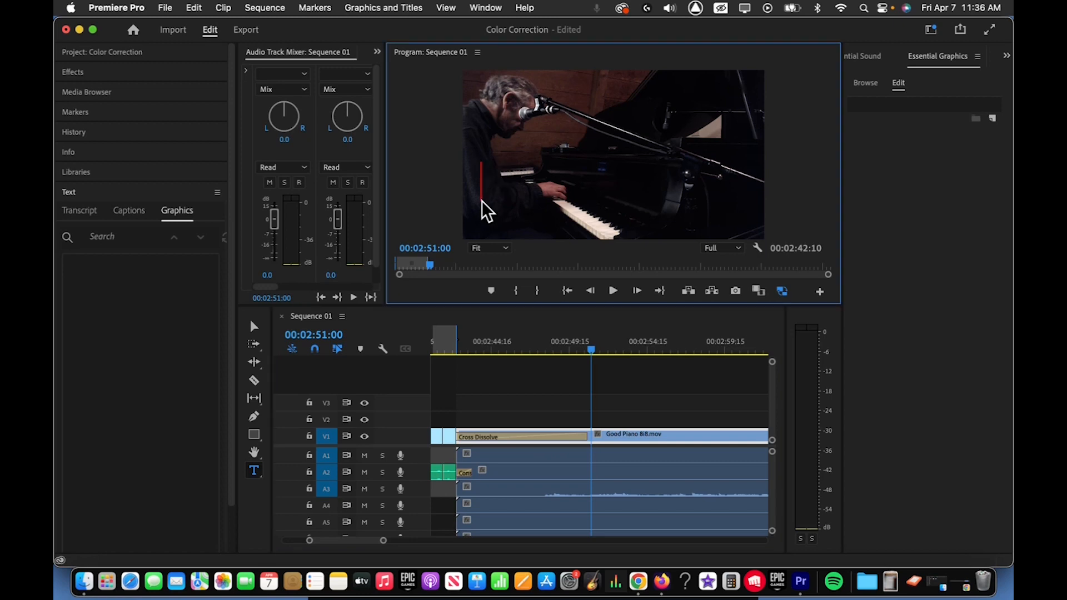
pyautogui.moveTo(484, 167); pyautogui.dragTo(569, 209)
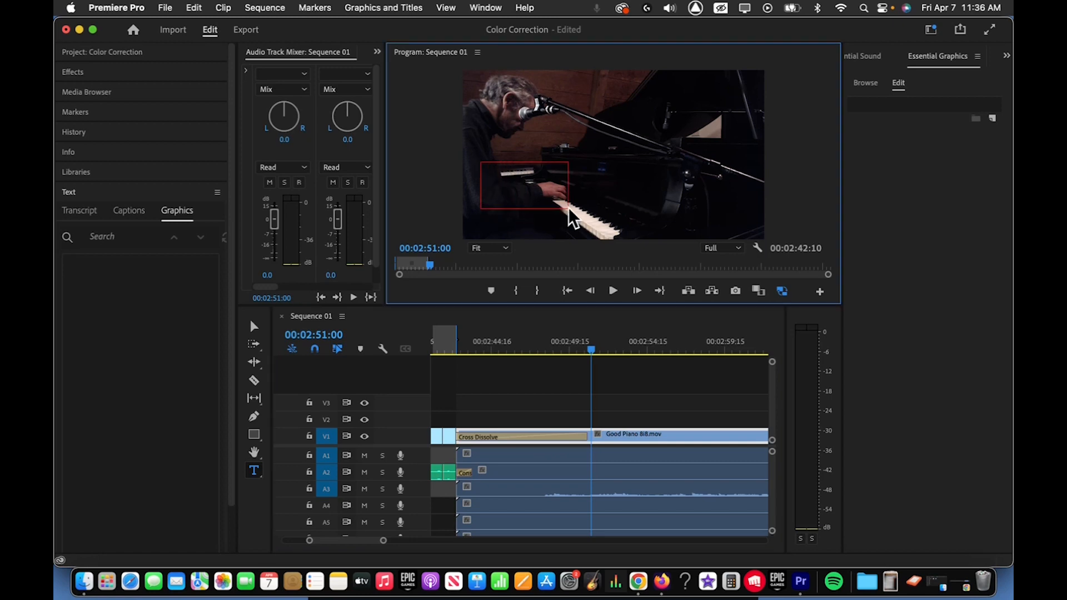
pyautogui.moveTo(572, 207); pyautogui.dragTo(633, 194)
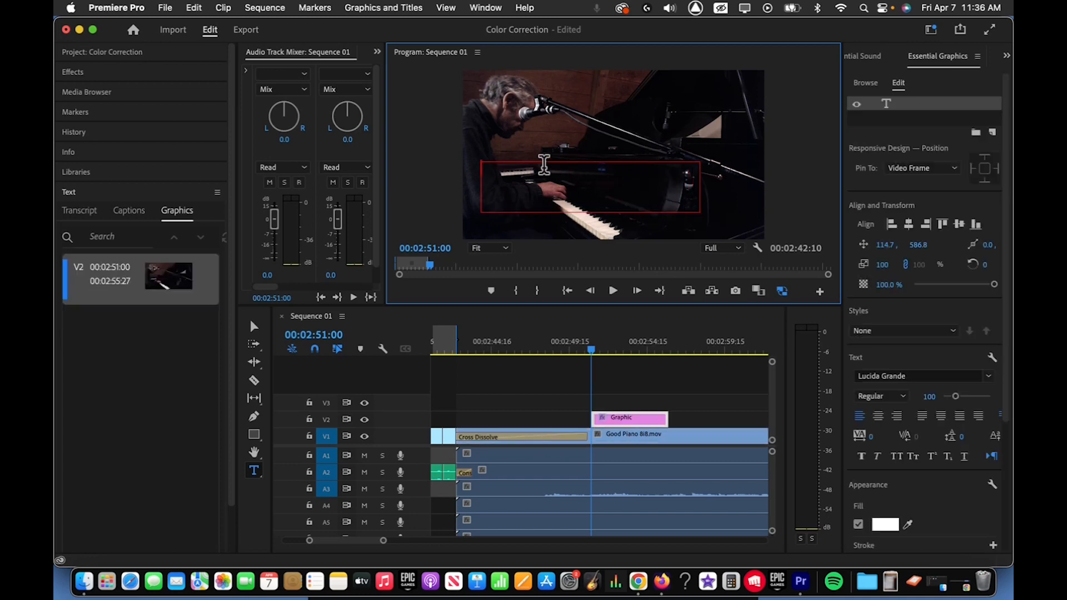
pyautogui.write('D')
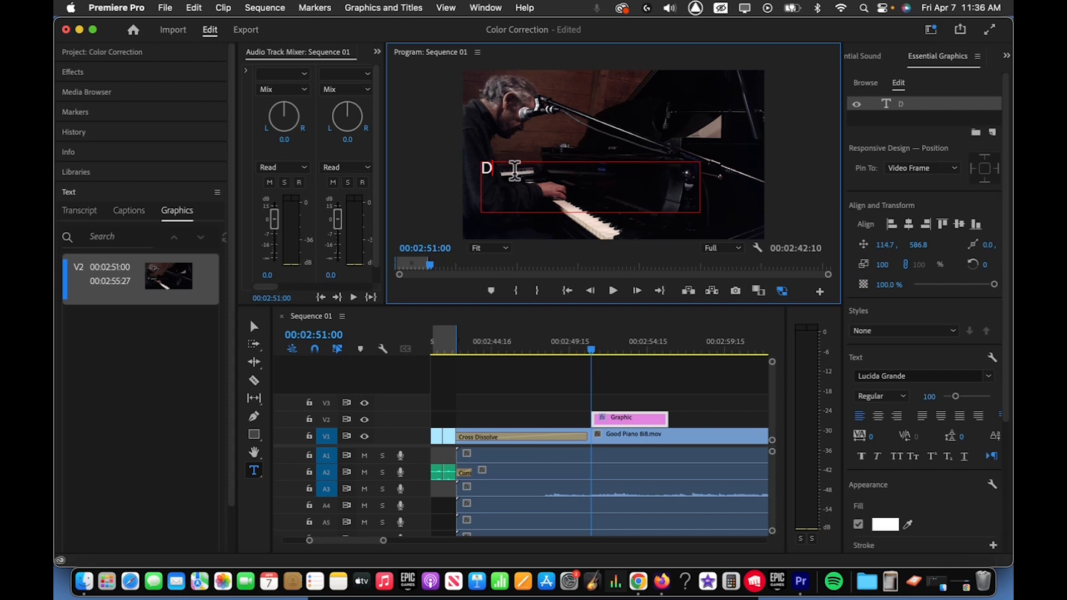
pyautogui.write('aniel P')
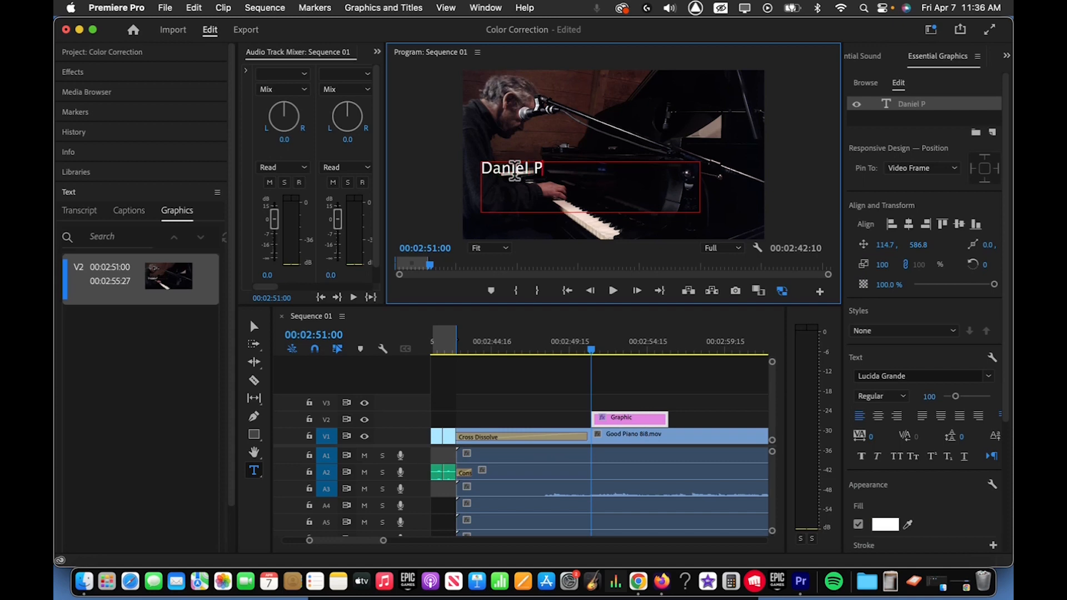
pyautogui.write('.L')
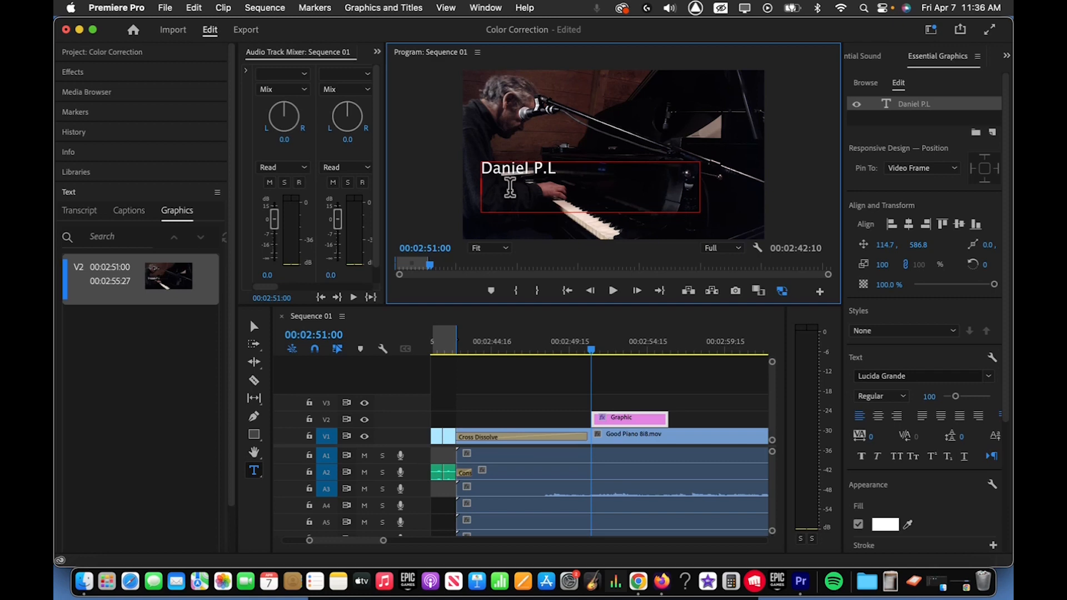
pyautogui.write('P')
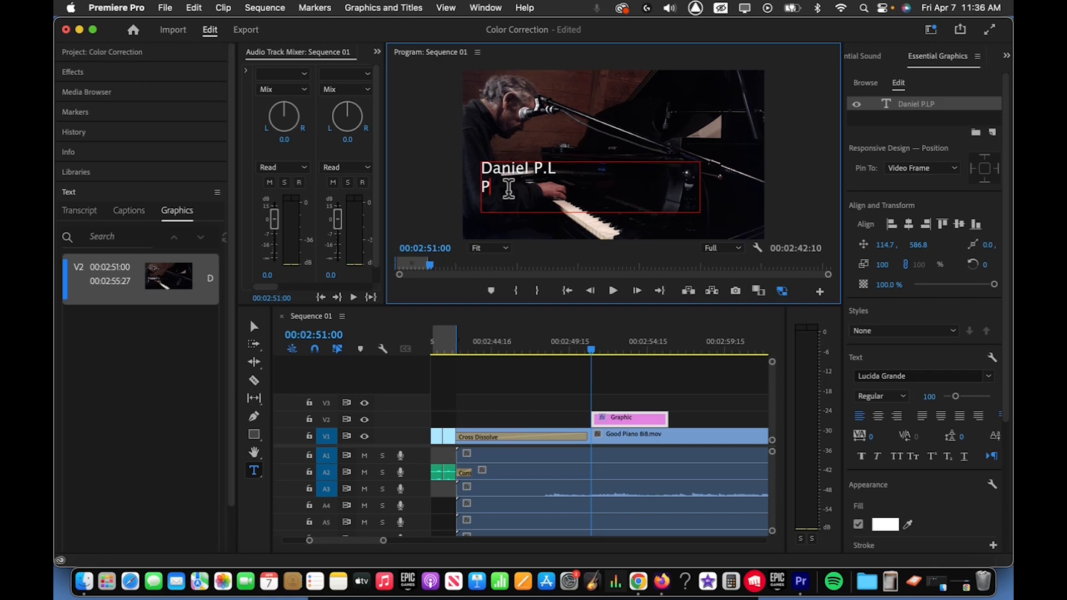
pyautogui.write('iano Composer')
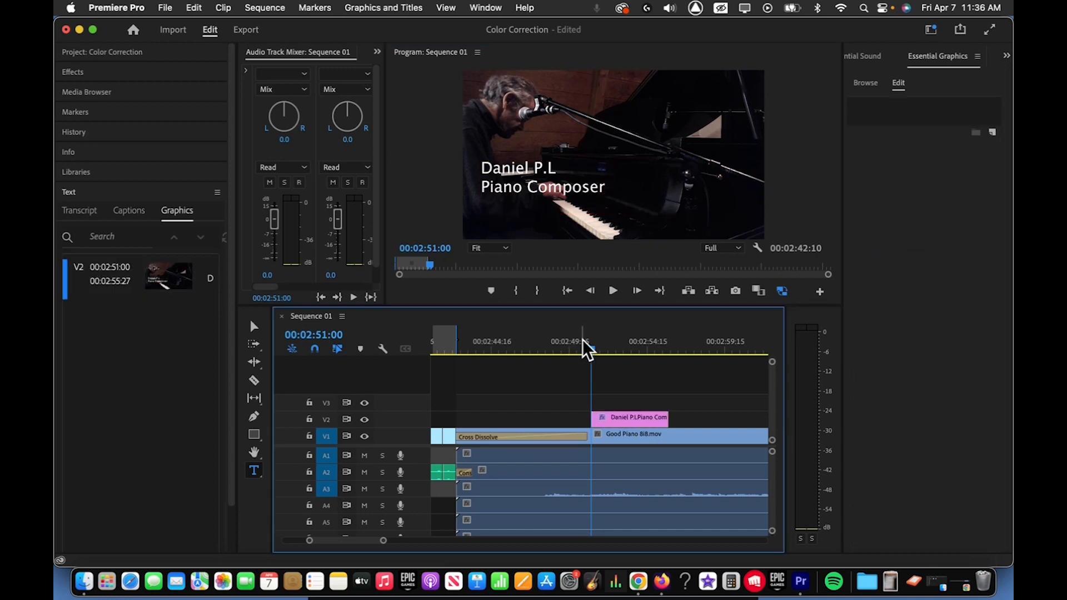
pyautogui.click(629, 417)
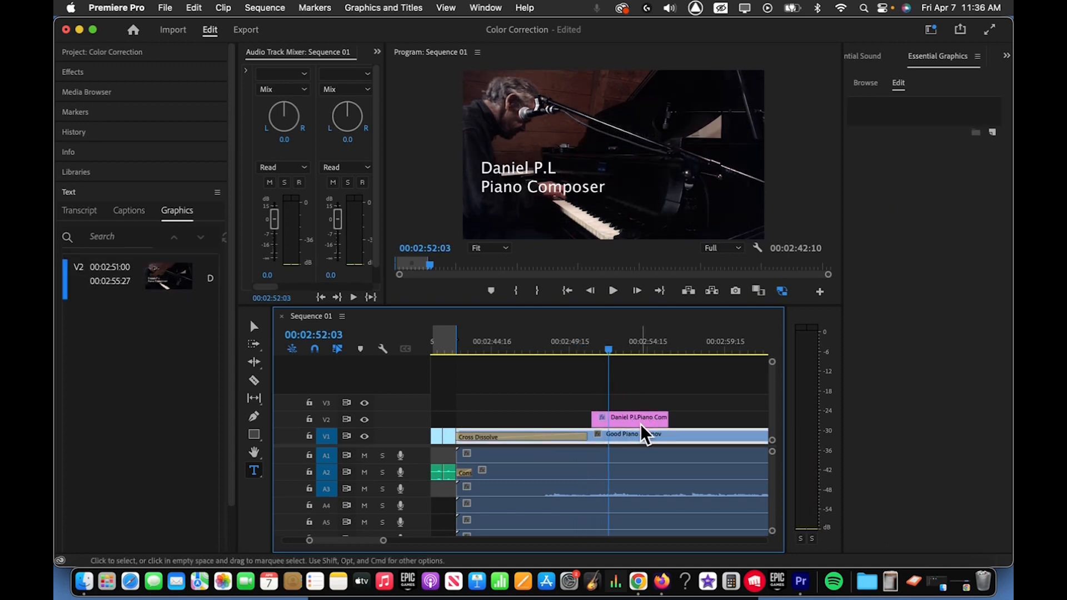
pyautogui.click(629, 417)
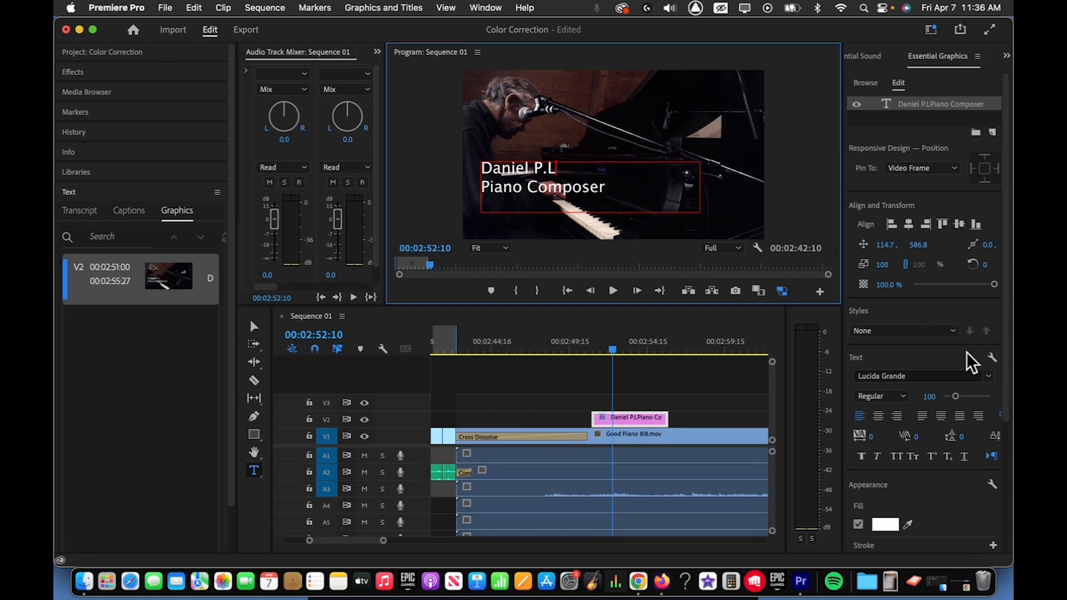
pyautogui.click(485, 7)
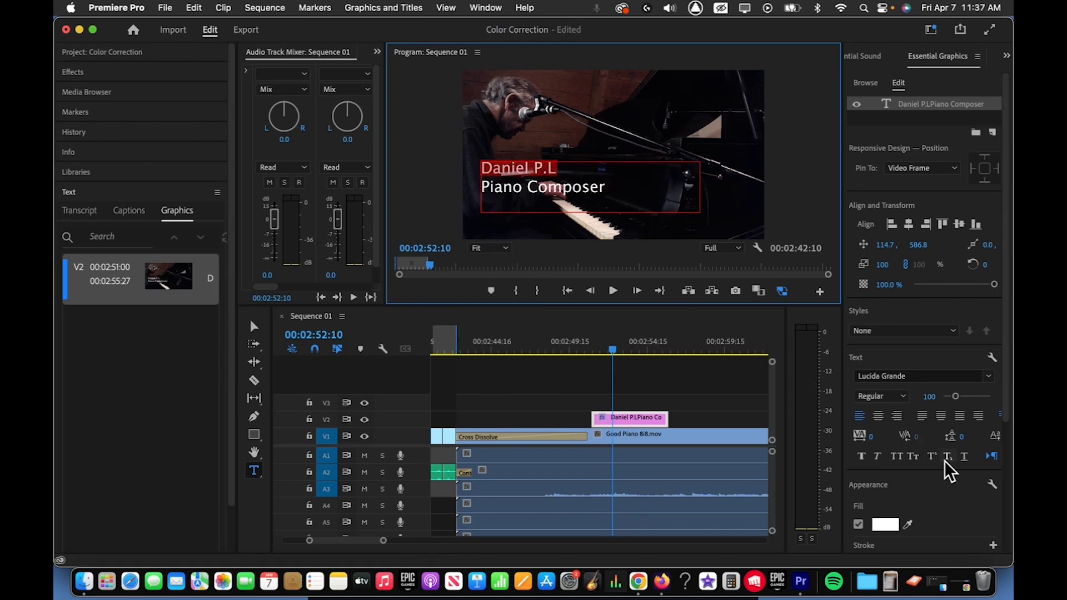
pyautogui.moveTo(895, 376)
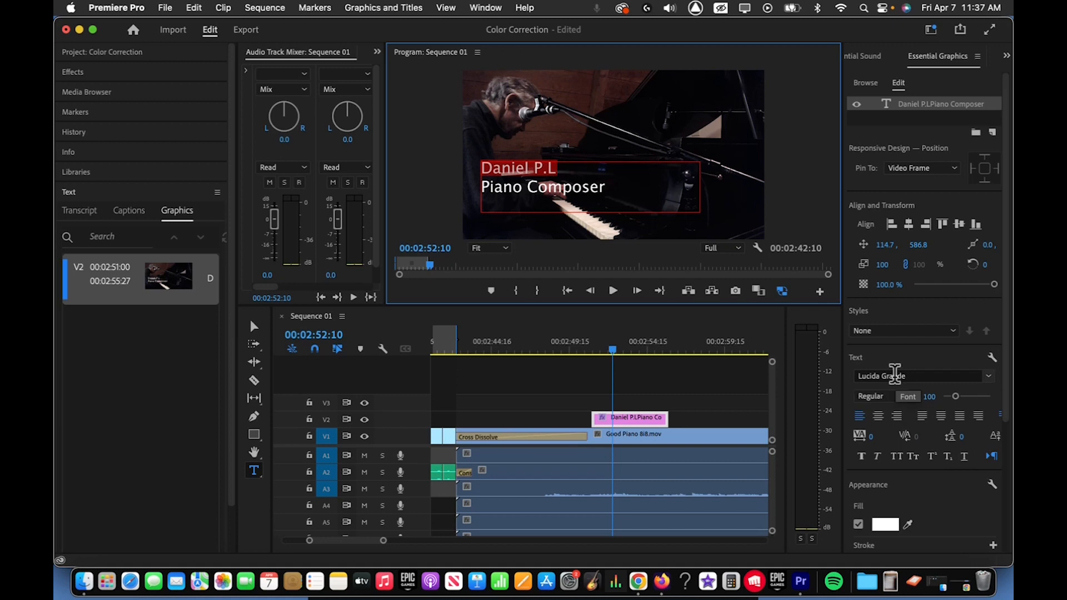
# Step: Set 'Daniel P.L' in Oswald Bold and increase its font size
pyautogui.write('osw')
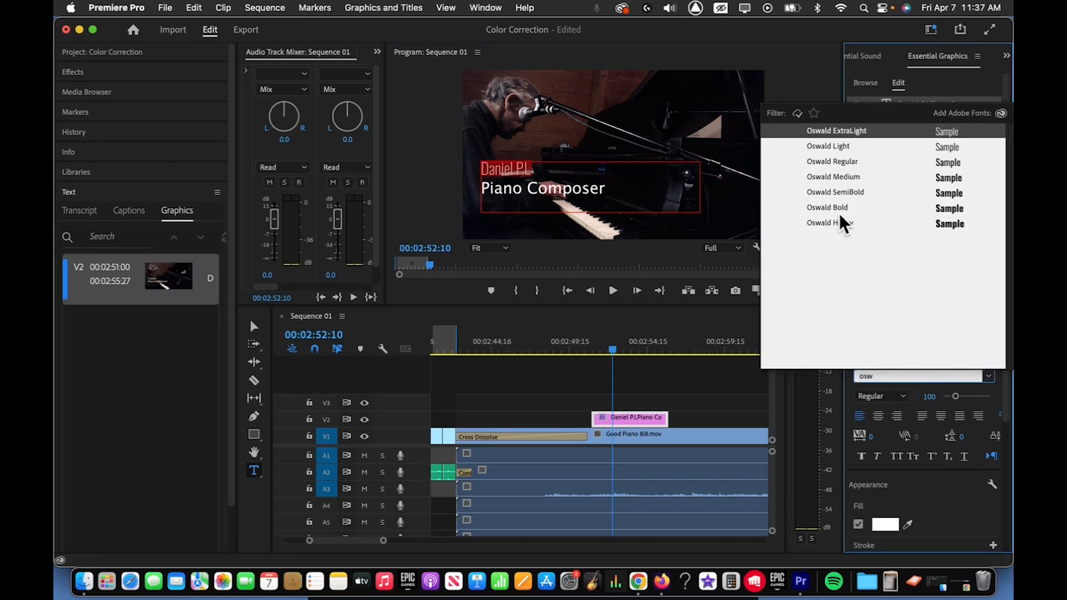
pyautogui.click(828, 206)
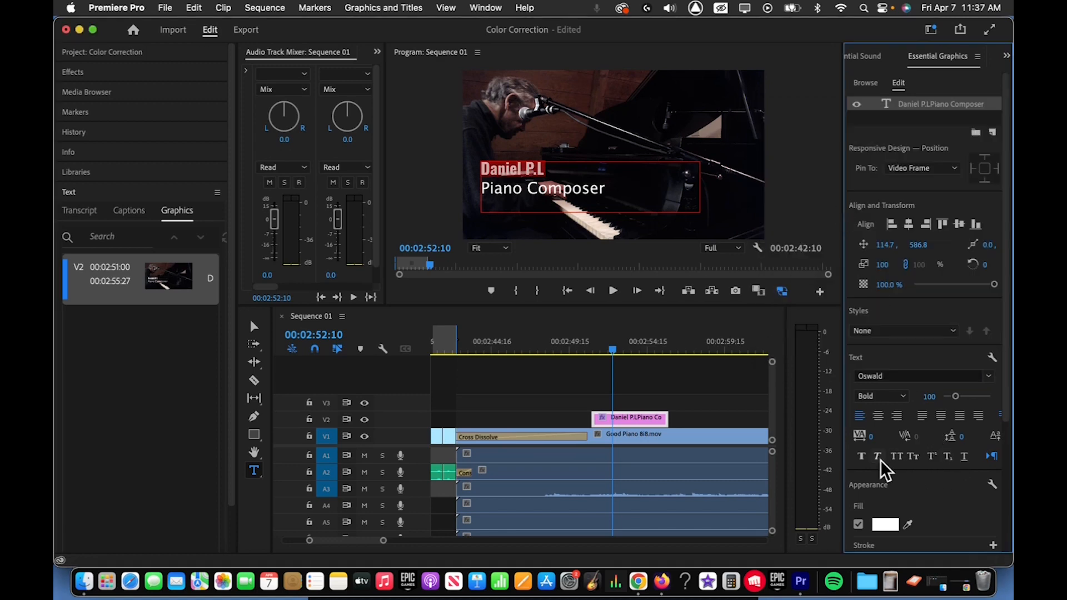
pyautogui.moveTo(933, 409)
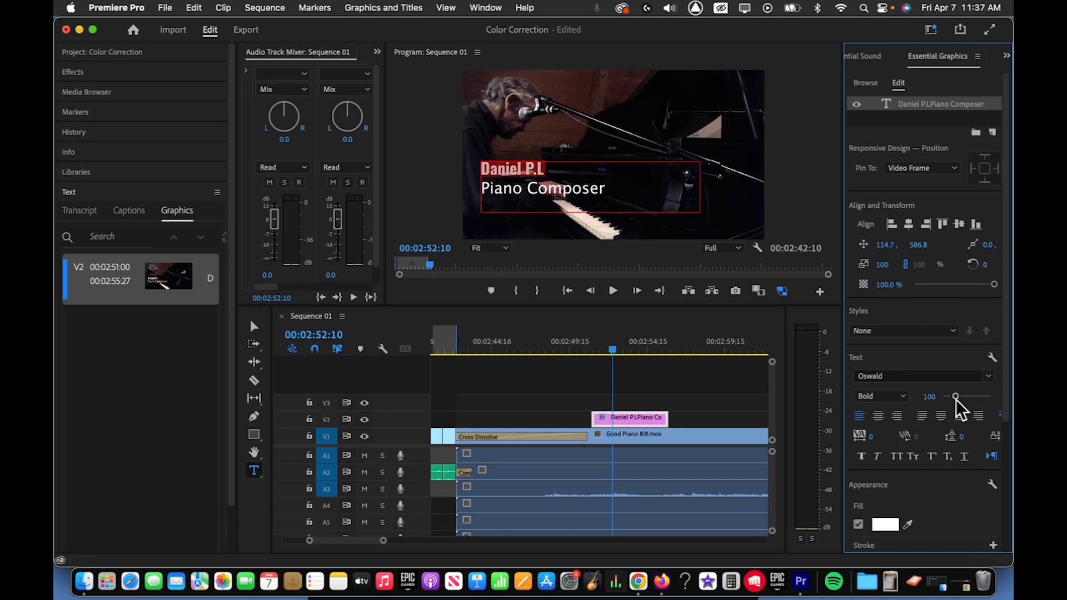
pyautogui.moveTo(954, 397); pyautogui.dragTo(963, 397)
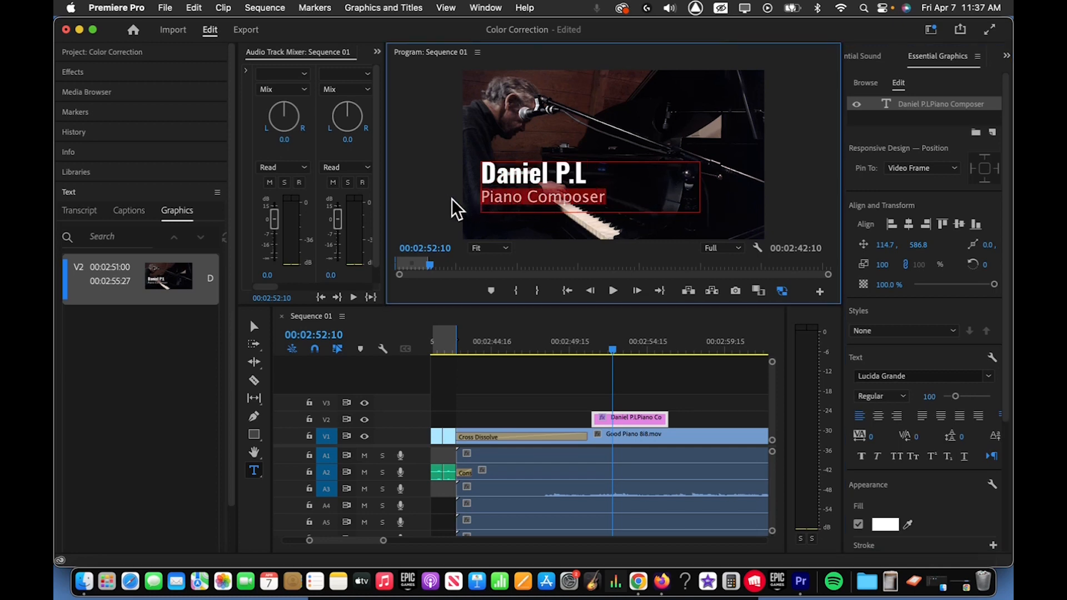
# Step: Set 'Piano Composer' in Oswald Light at a font size around 117
pyautogui.click(919, 375)
pyautogui.write('Oswald')
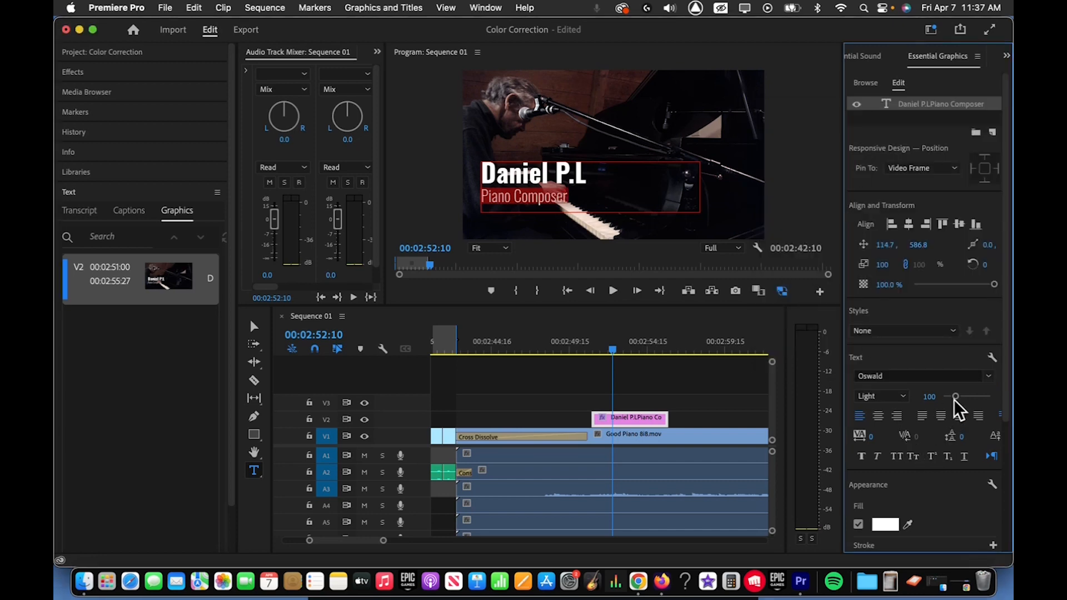
pyautogui.moveTo(955, 396); pyautogui.dragTo(960, 396)
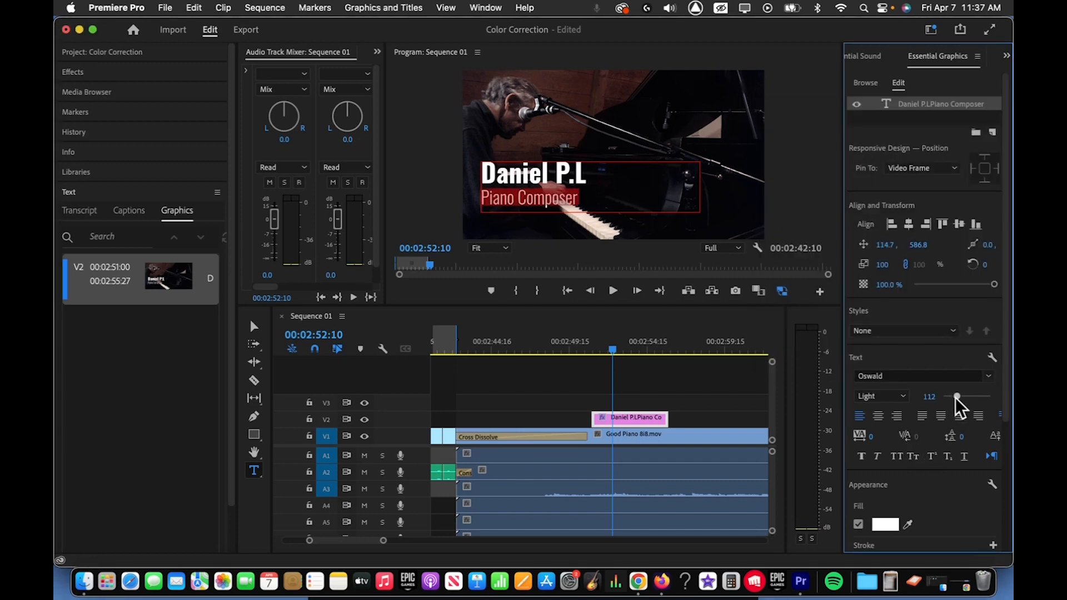
pyautogui.moveTo(956, 397); pyautogui.dragTo(960, 397)
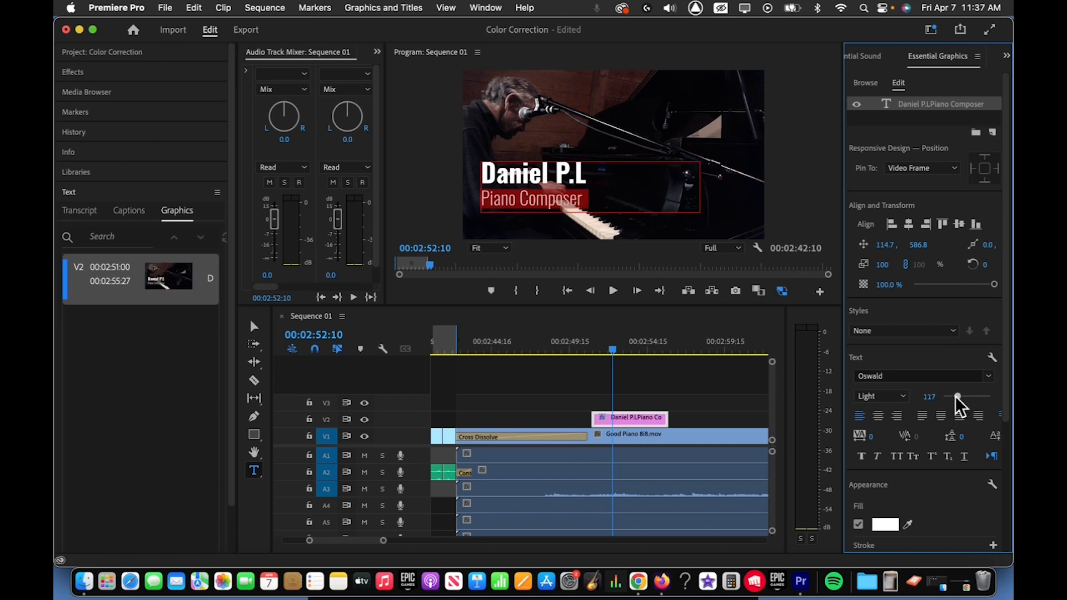
pyautogui.moveTo(957, 396); pyautogui.dragTo(956, 396)
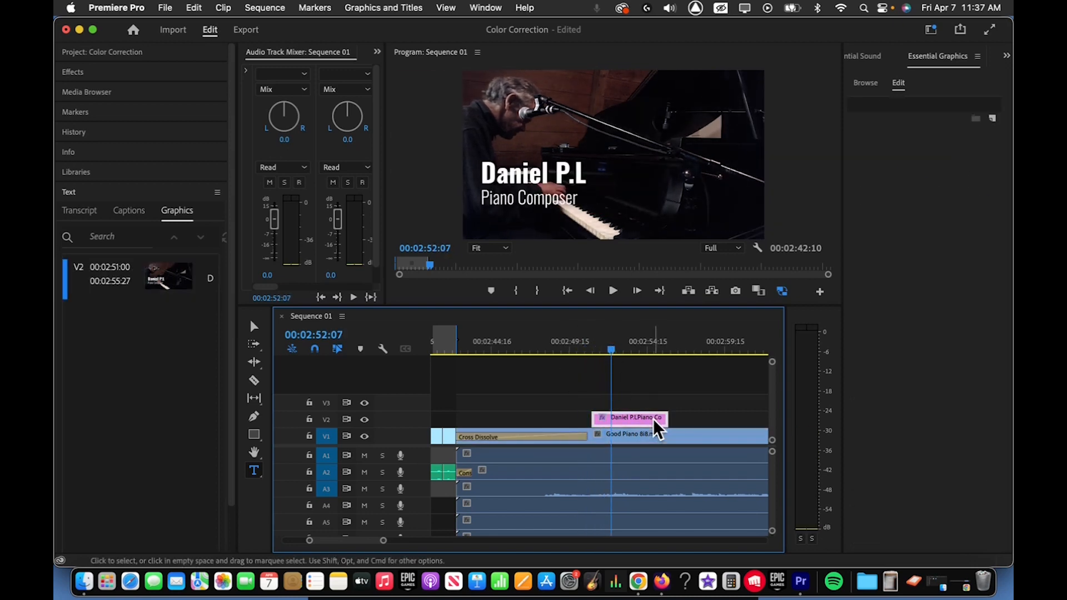
# Step: Drag the title clip's right edge to end around 00:02:58:21
pyautogui.moveTo(668, 418); pyautogui.dragTo(713, 417)
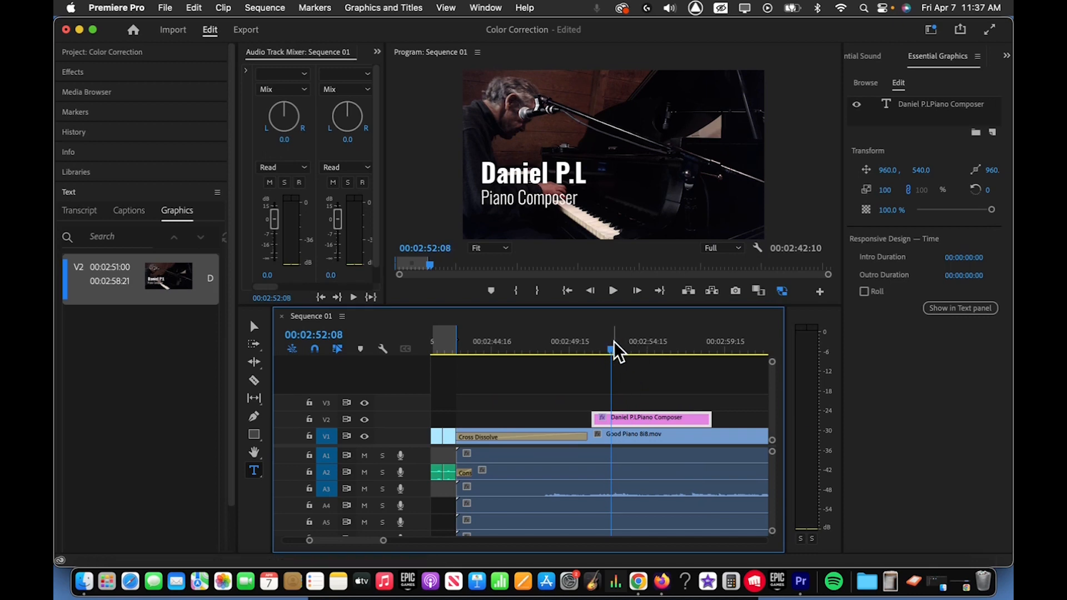
pyautogui.moveTo(266, 487)
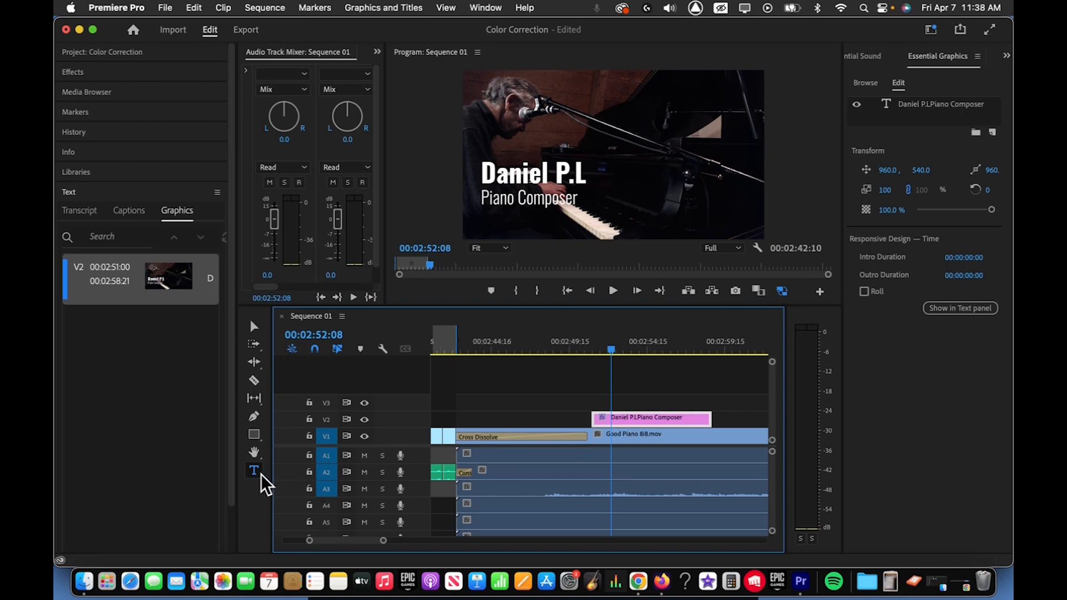
pyautogui.moveTo(646, 419)
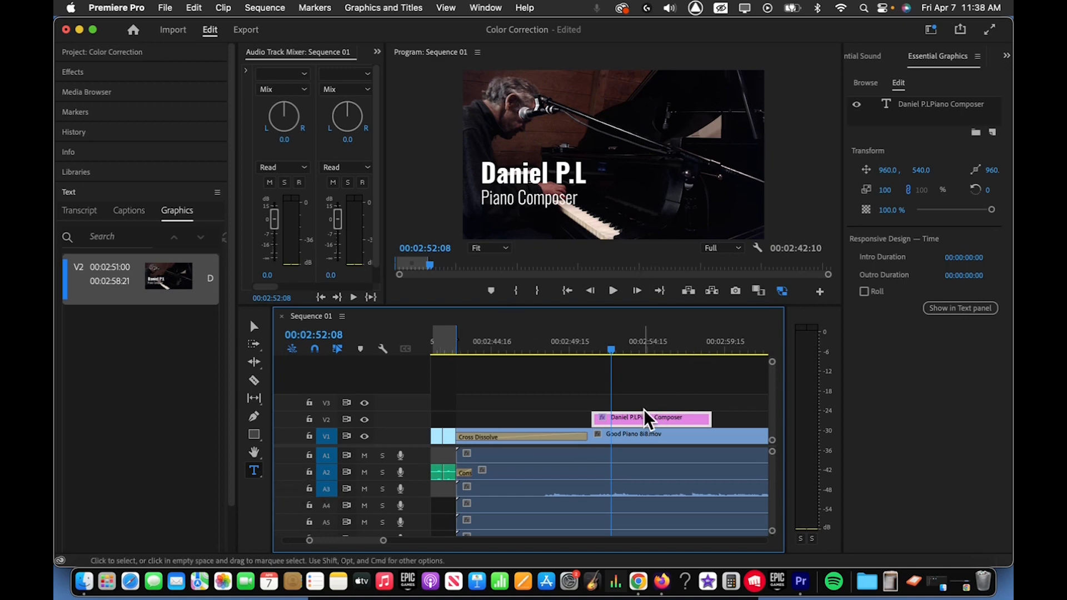